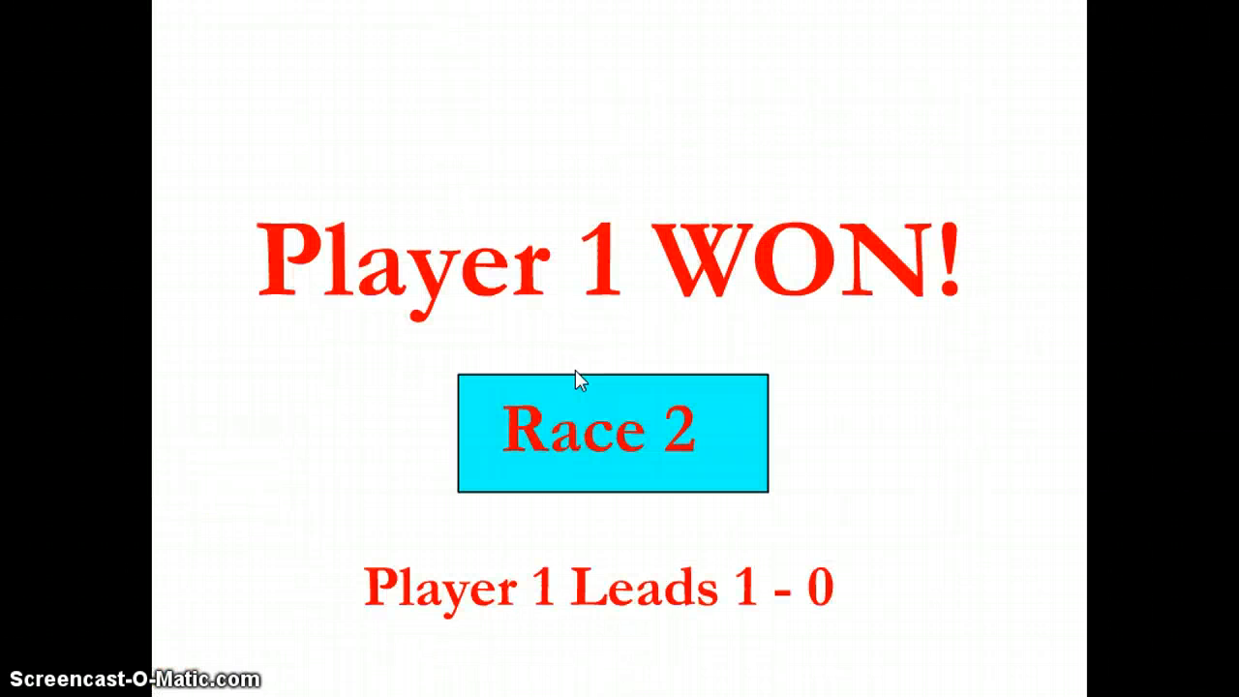
- Start race 2 from the results slide and race on to the Level 4 results
{"action": "left_click", "coordinate": [595, 426]}
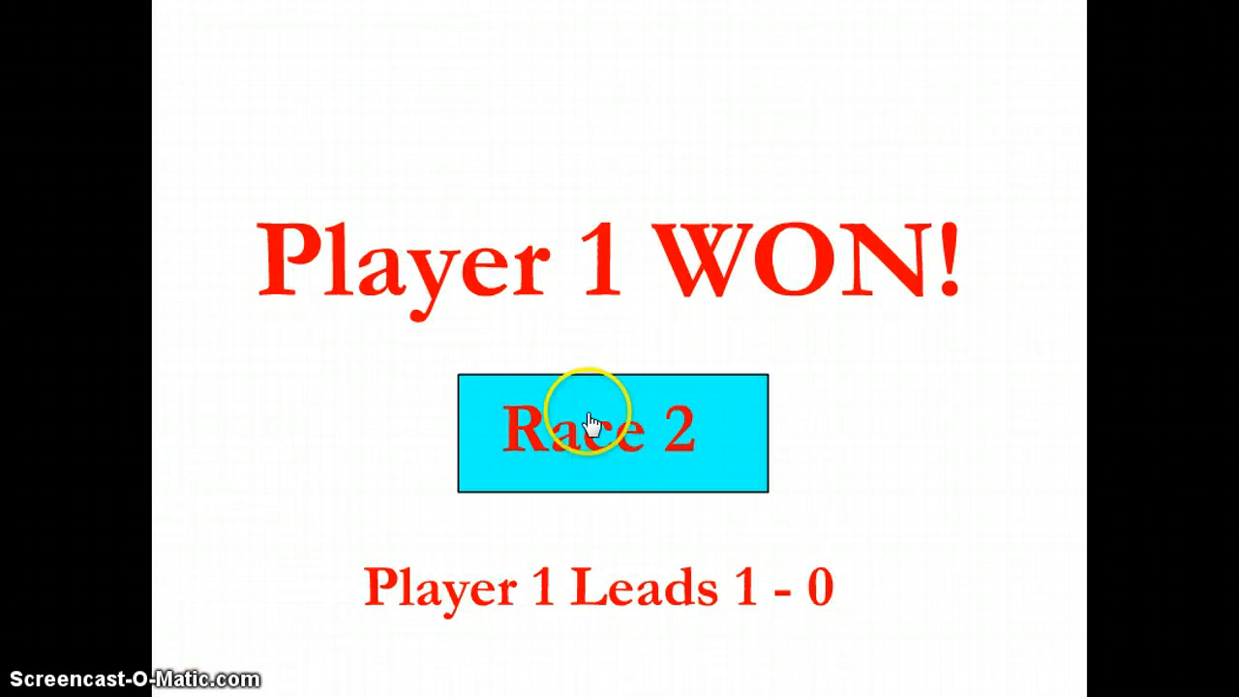
{"action": "left_click", "coordinate": [612, 429]}
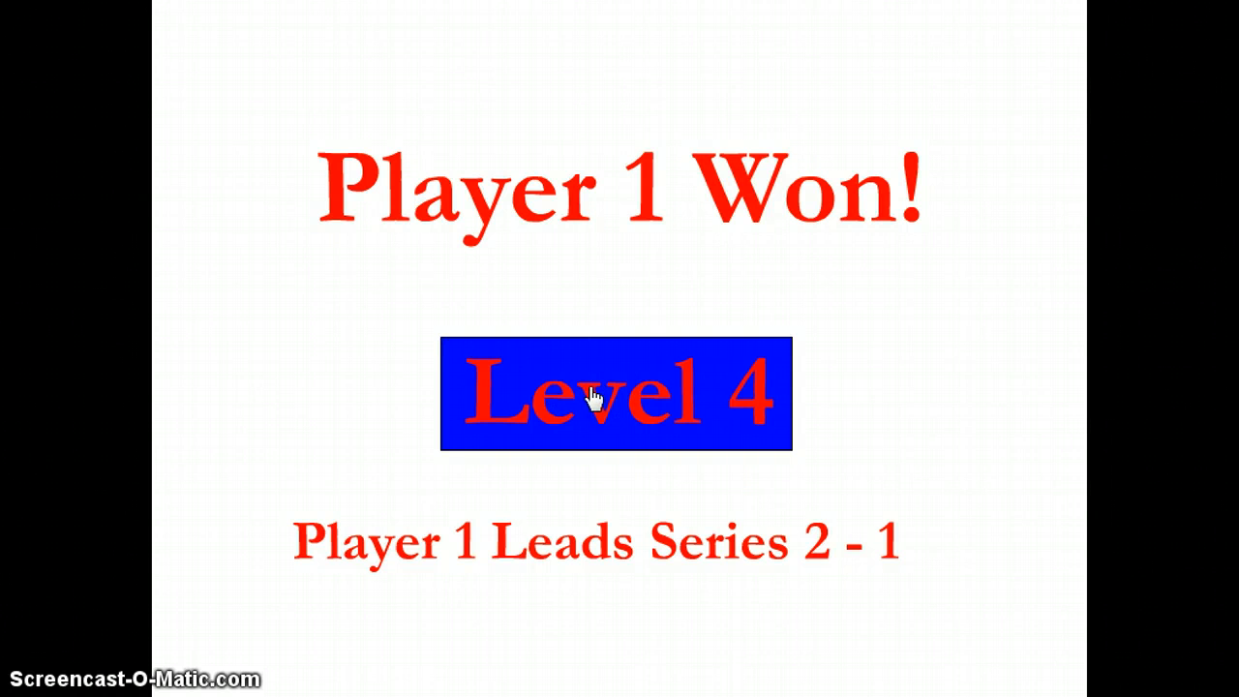
- Play Level 4, then Next Level, reaching the 4-1 Player 1 results slide
{"action": "left_click", "coordinate": [615, 395]}
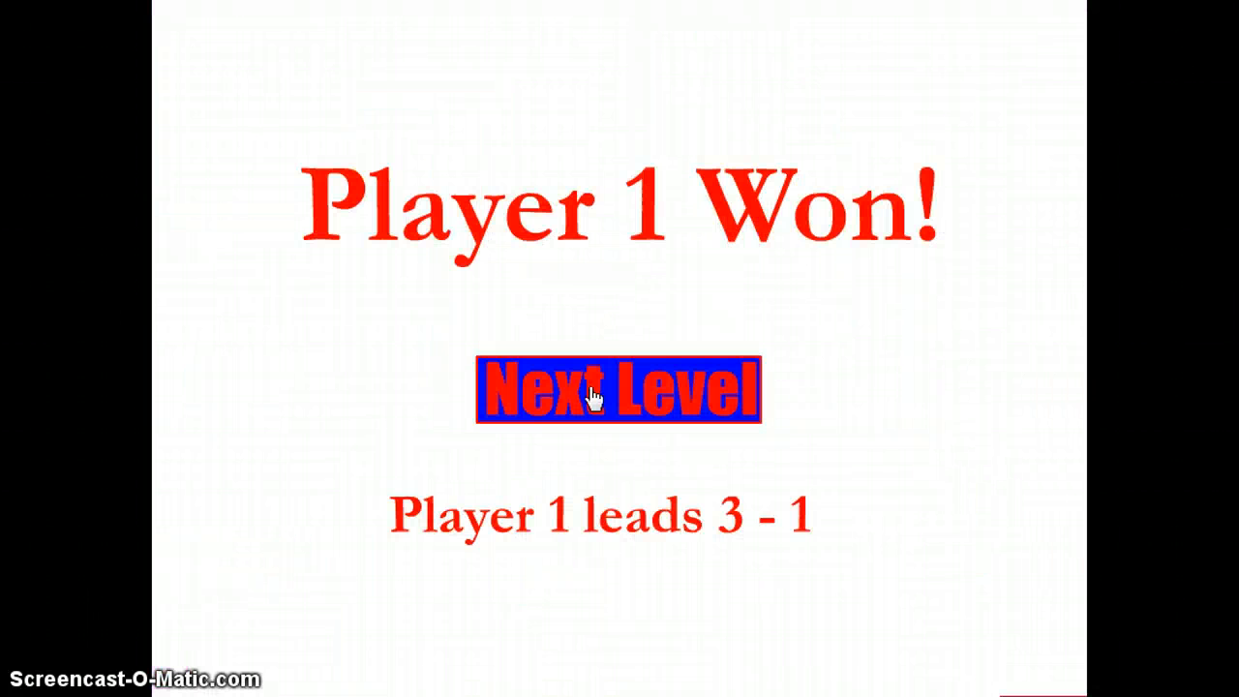
{"action": "left_click", "coordinate": [616, 390]}
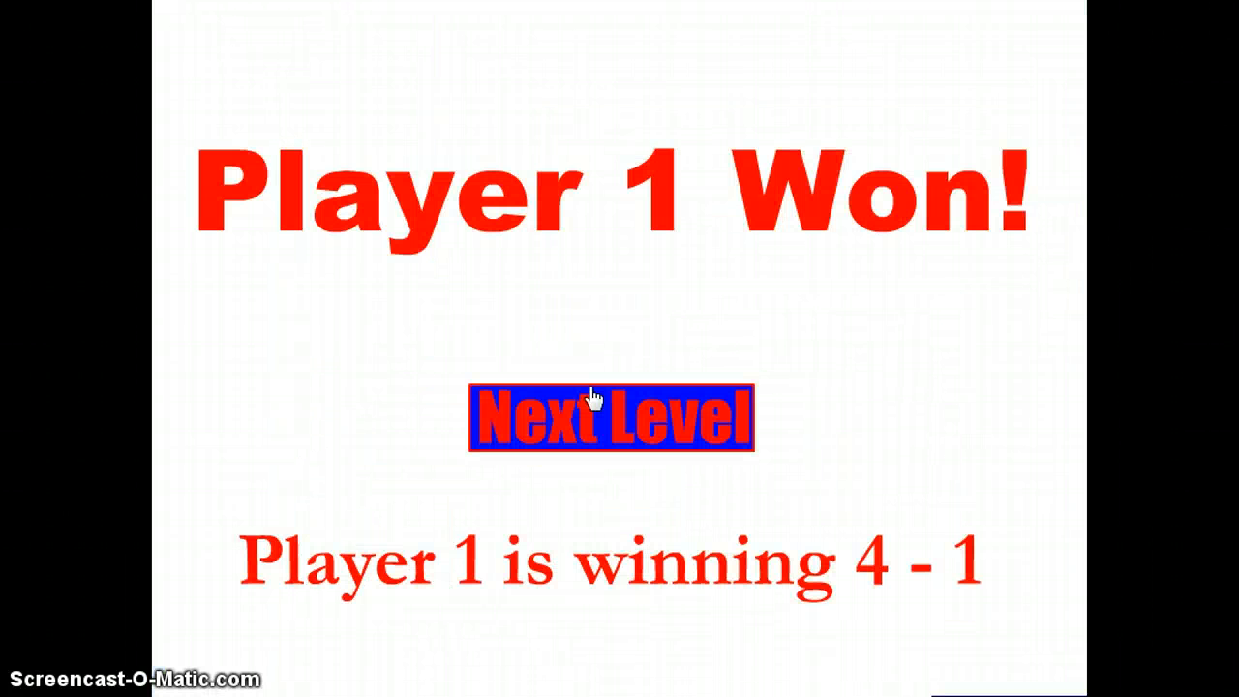
- Race the next level to the 'Player 2 Won!' slide, score 4-2
{"action": "left_click", "coordinate": [610, 418]}
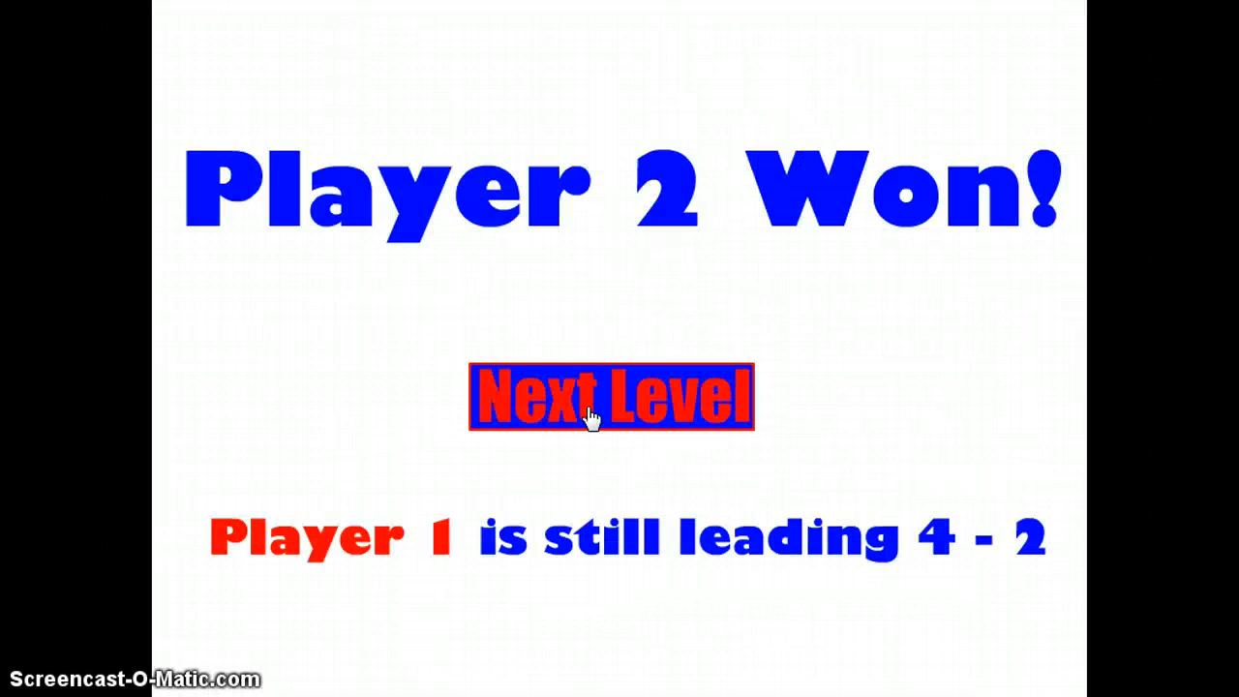
{"action": "left_click", "coordinate": [612, 395]}
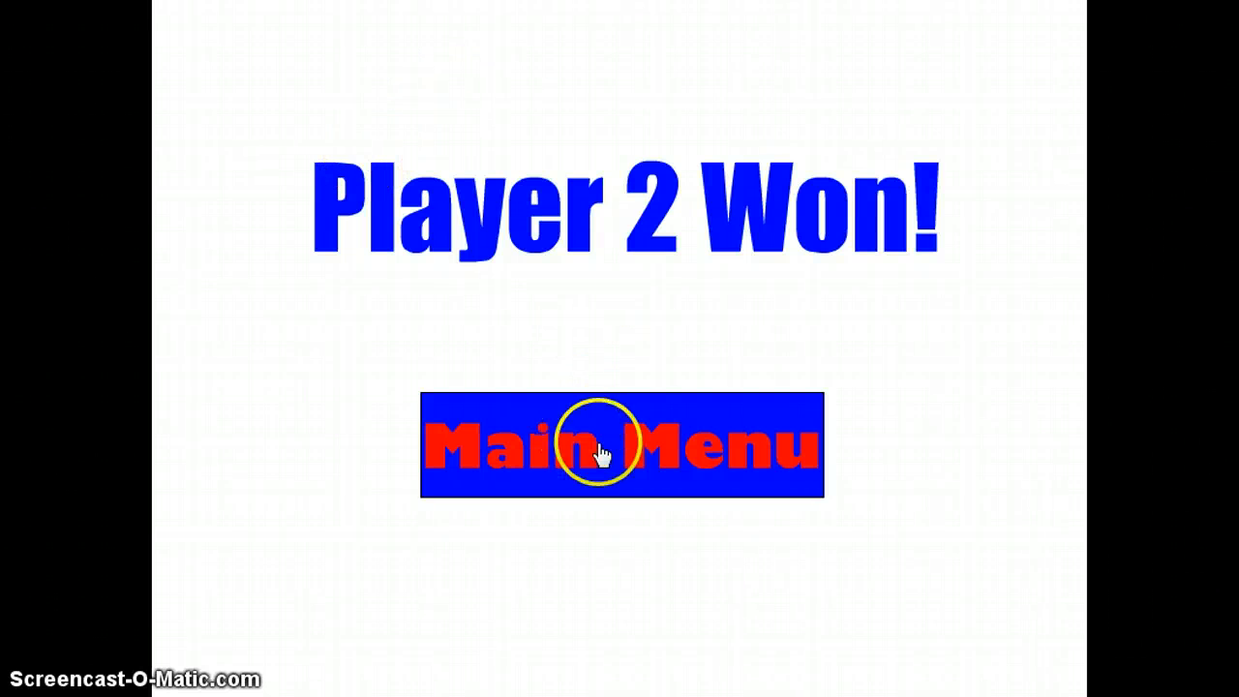
- Return to the main menu and race another mode until 'Player 1 Won!' appears
{"action": "left_click", "coordinate": [620, 444]}
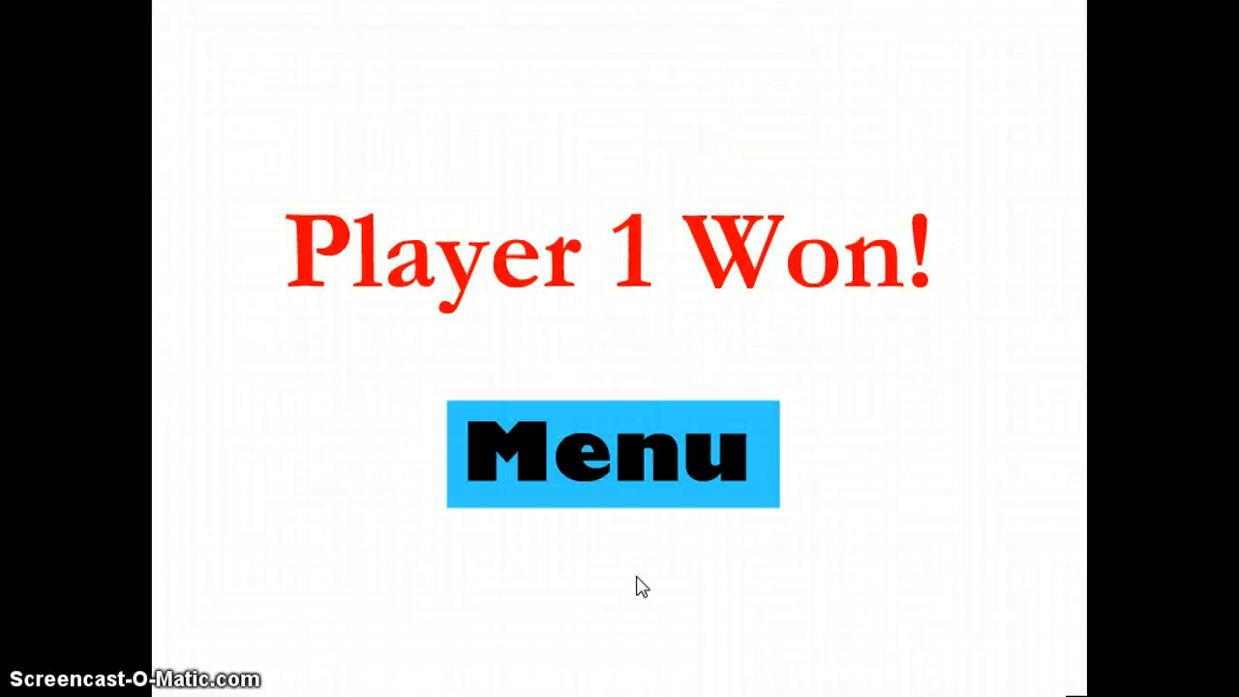
{"action": "left_click", "coordinate": [612, 452]}
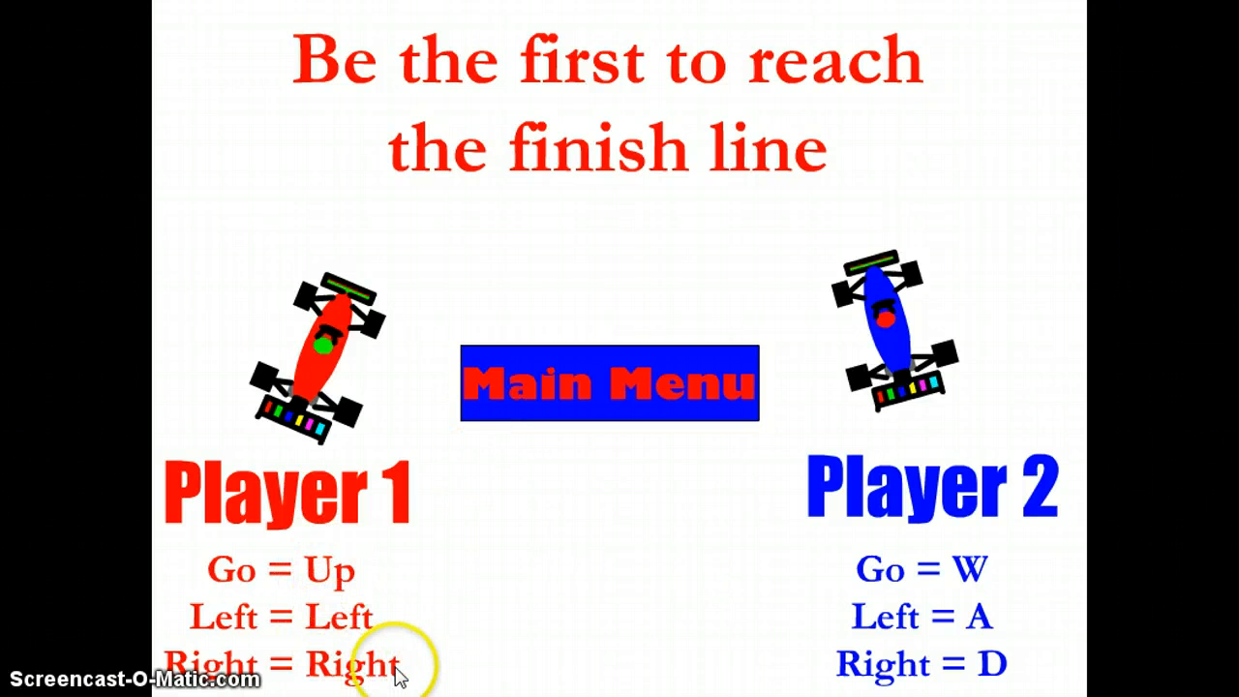
{"action": "mouse_move", "coordinate": [581, 571]}
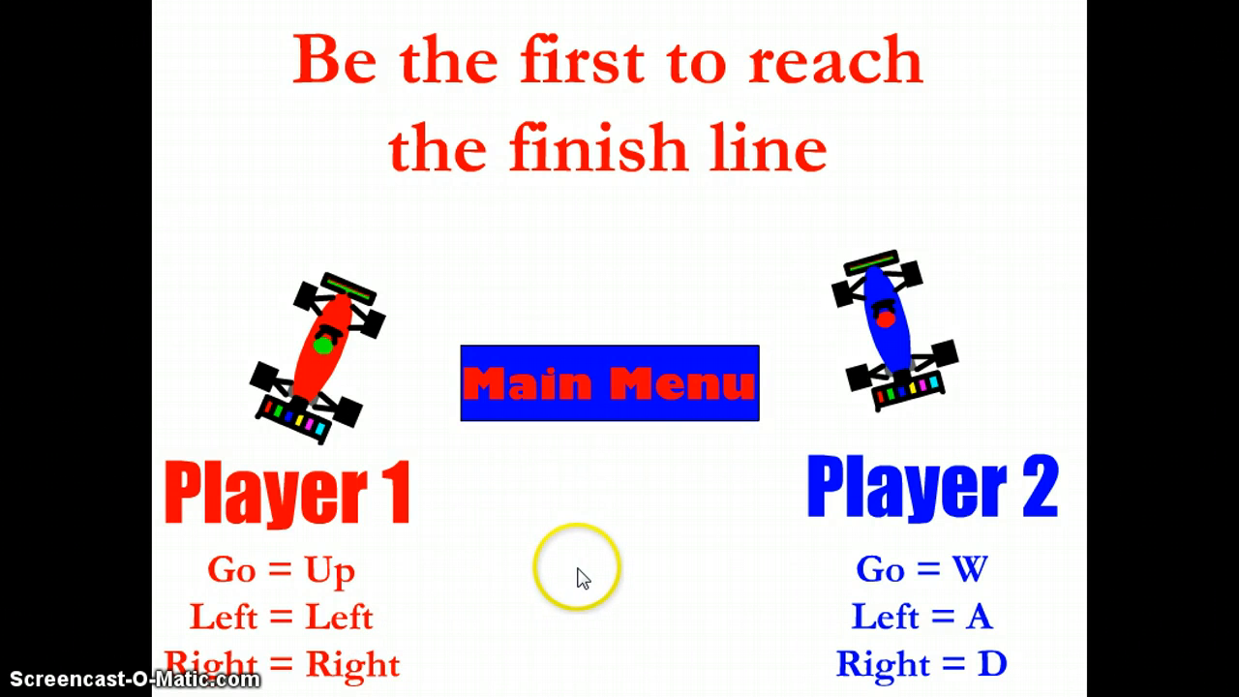
- Leave the instructions slide via the 'Main Menu' button
{"action": "left_click", "coordinate": [610, 383]}
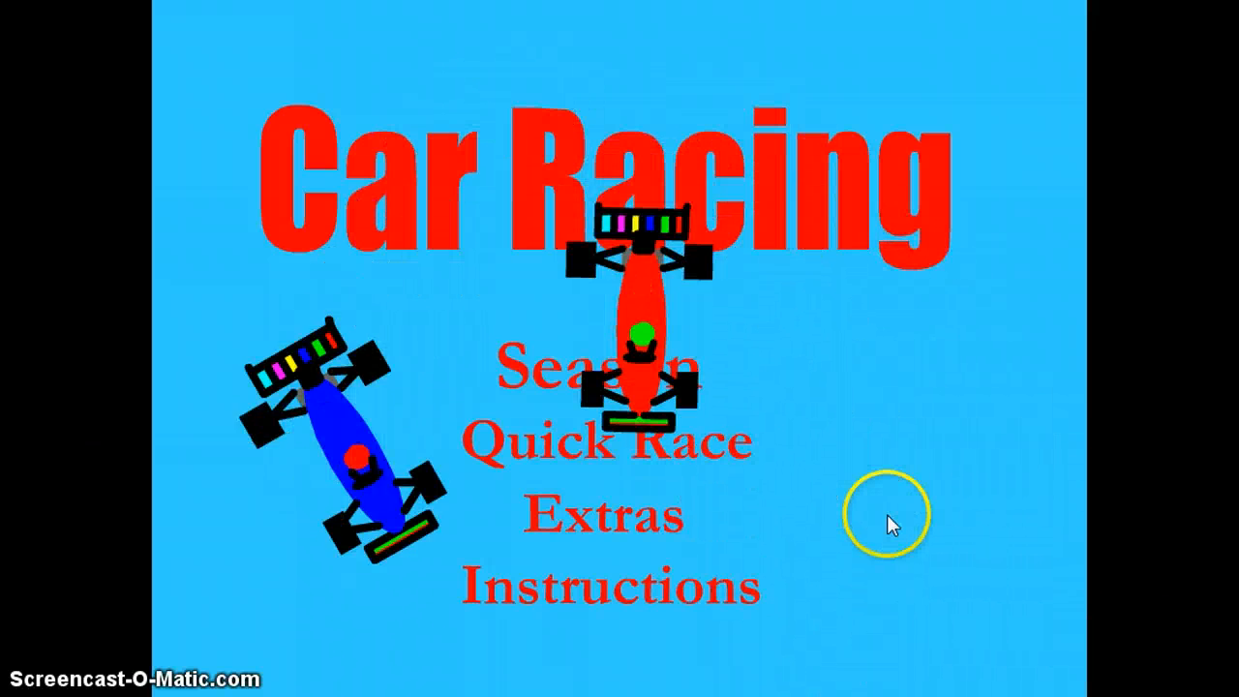